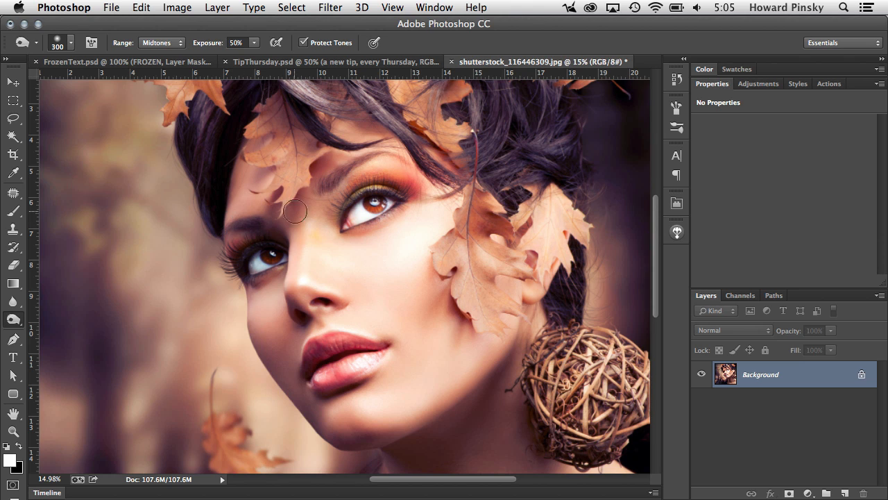
Zoom in to about 33% on the woman's lips for a close-up view
left_click_drag(295, 211, 380, 181)
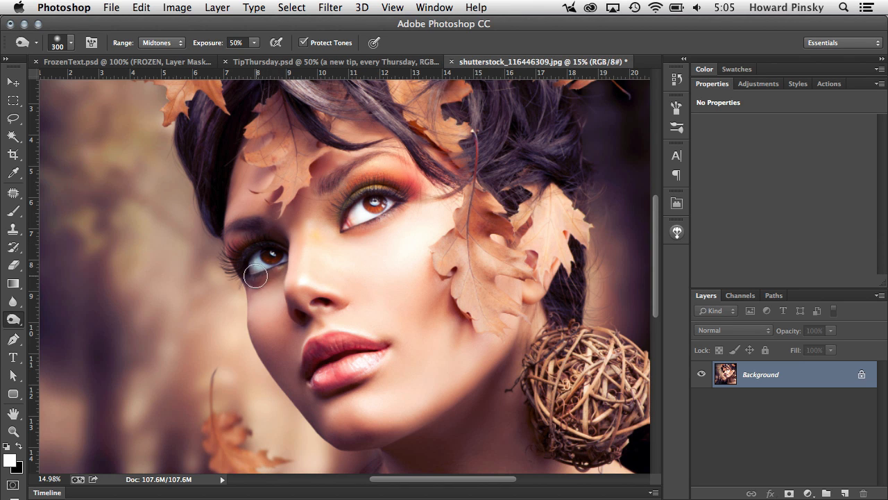
left_click_drag(256, 276, 305, 363)
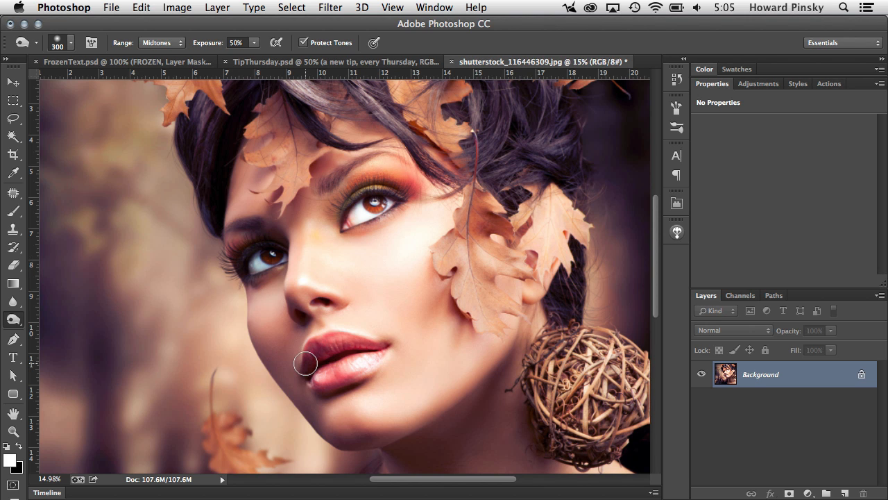
mouse_move(355, 278)
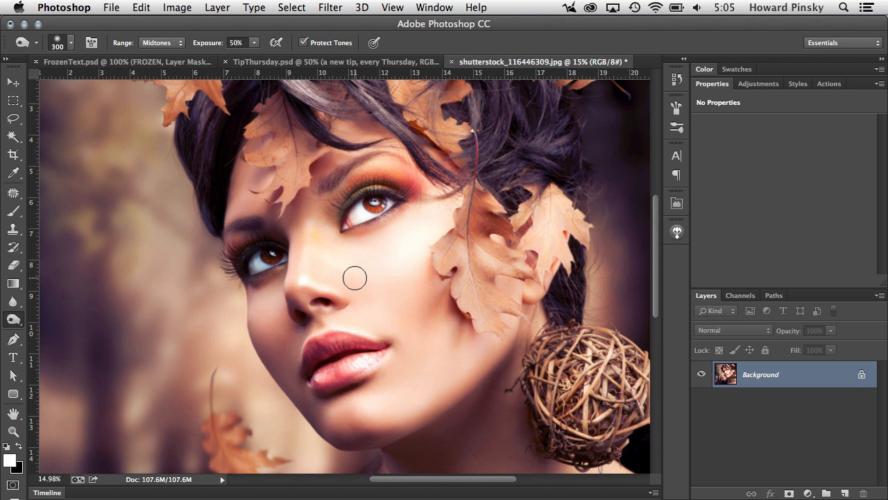
mouse_move(361, 202)
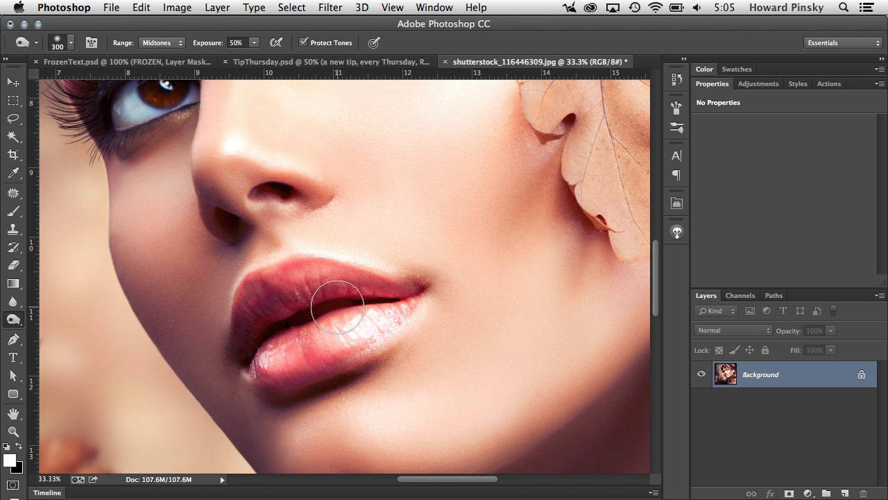
Use Bird's Eye View (H) to reposition the close-up from the lips onto the eye area
left_click(13, 414)
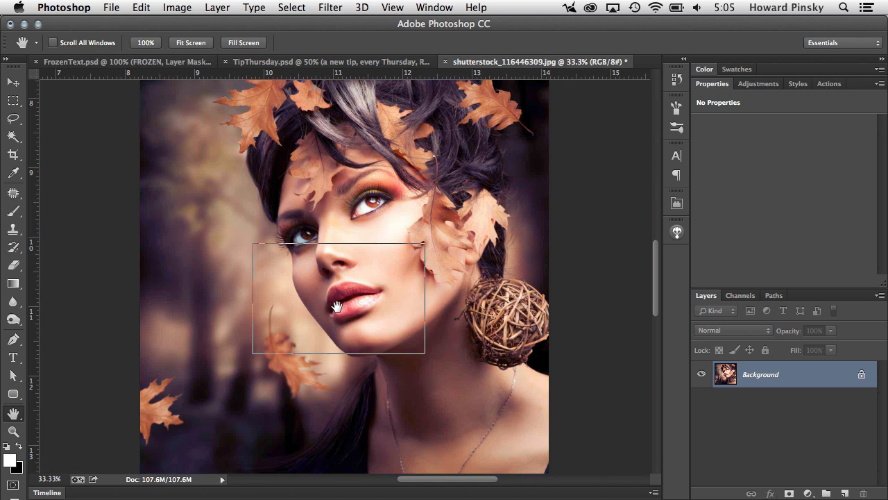
left_click_drag(339, 308, 360, 247)
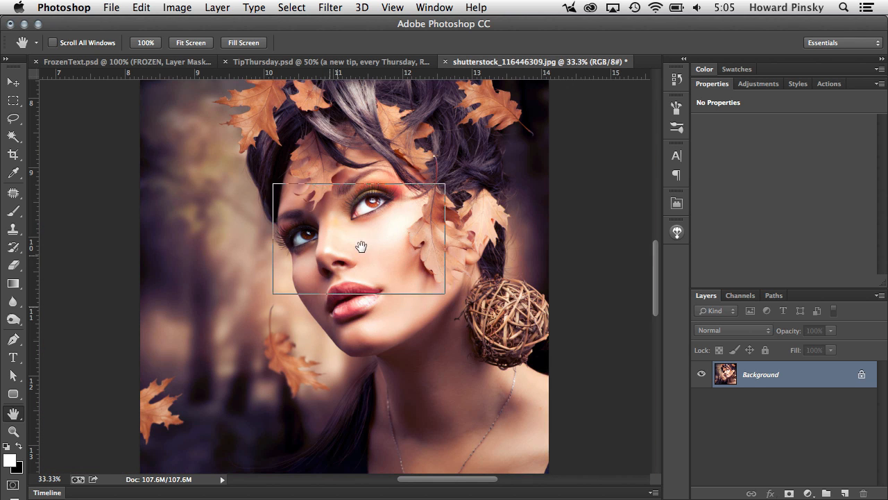
left_click_drag(360, 247, 355, 292)
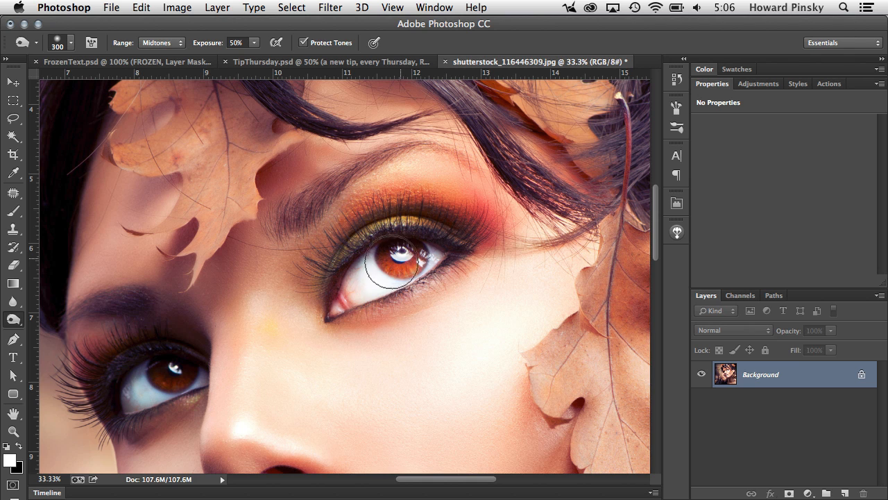
mouse_move(502, 284)
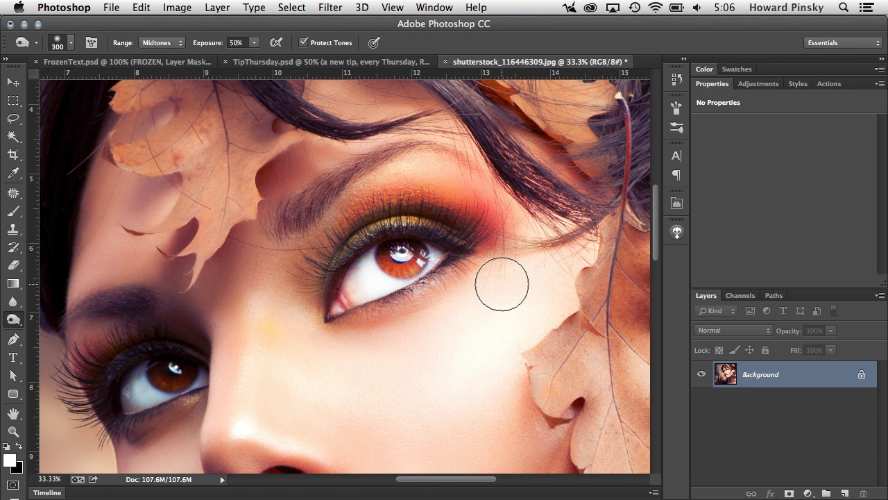